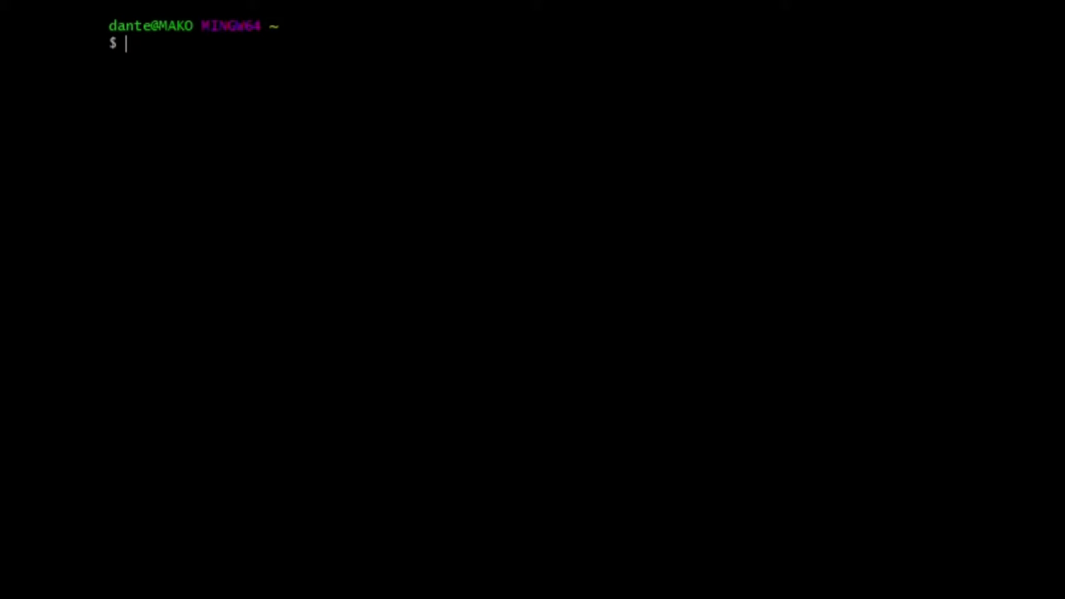
{"action": "type", "text": "scp"}
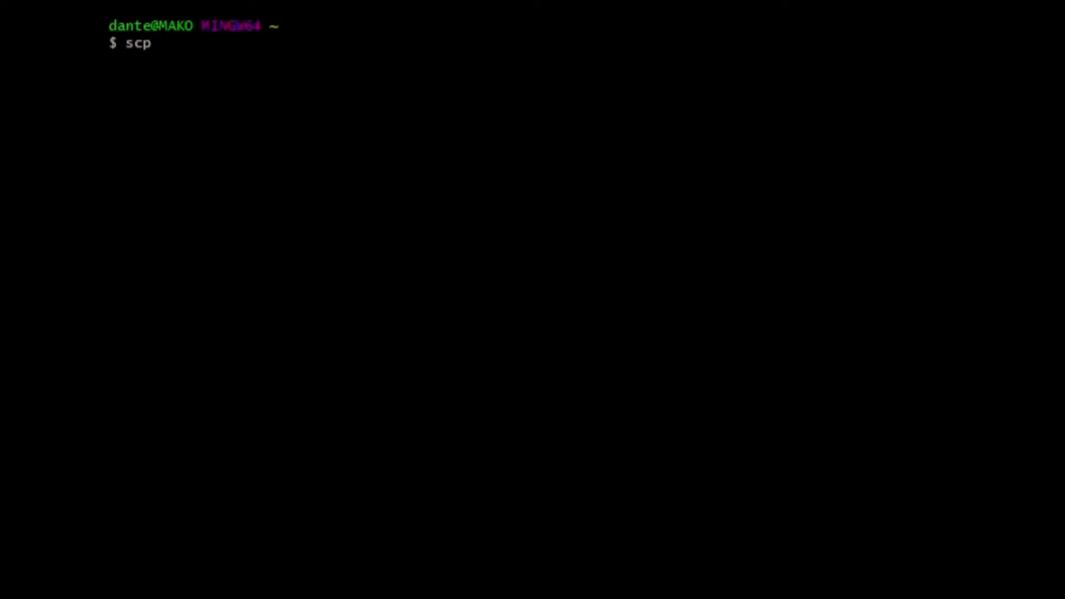
{"action": "type", "text": "p"}
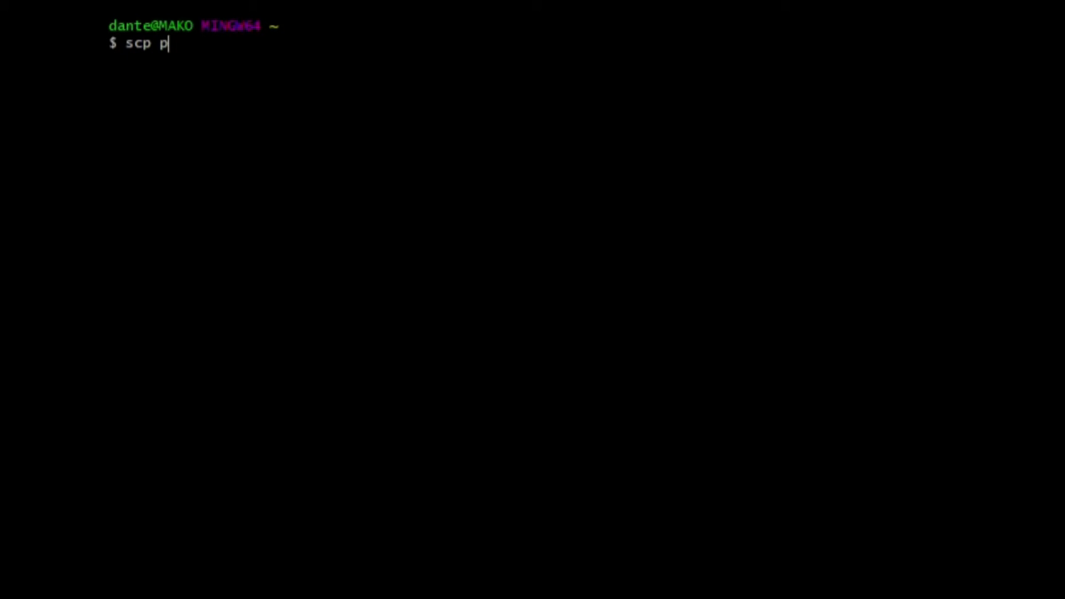
{"action": "type", "text": "i@192.168.0"}
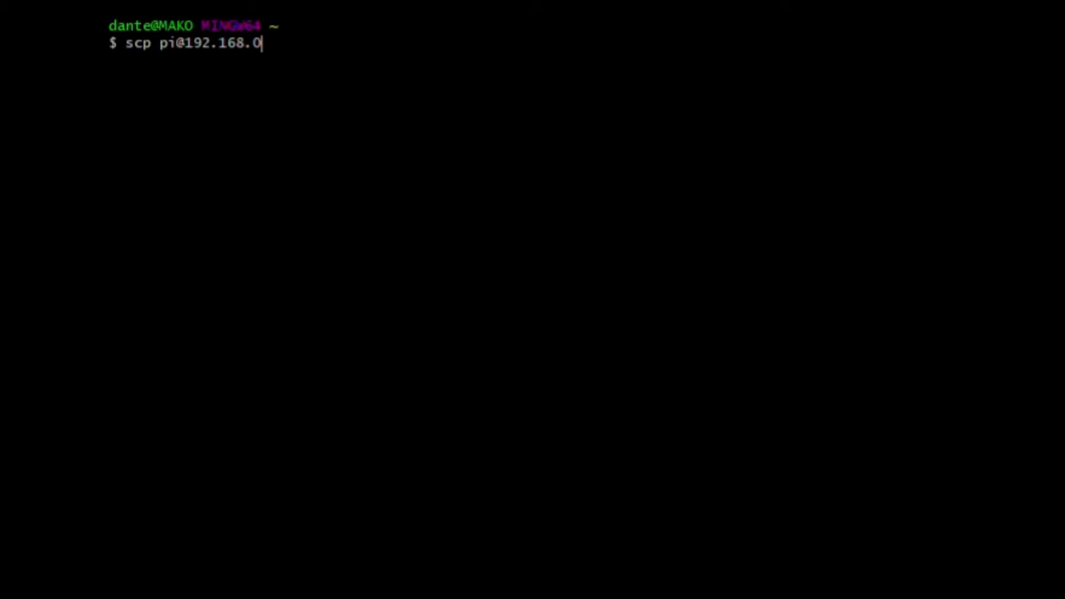
{"action": "type", "text": ".246"}
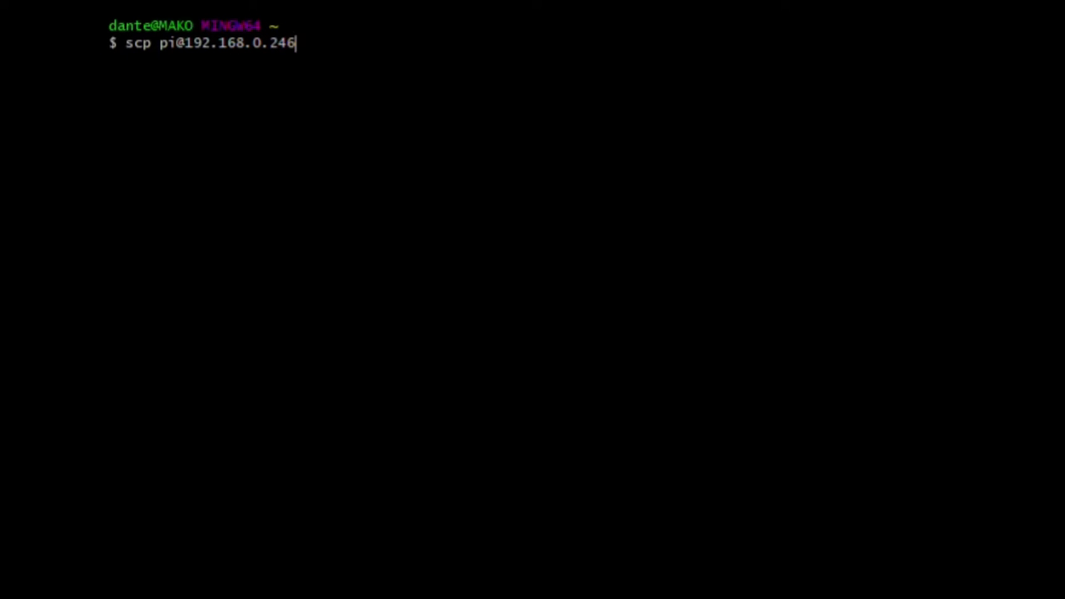
{"action": "type", "text": ":/"}
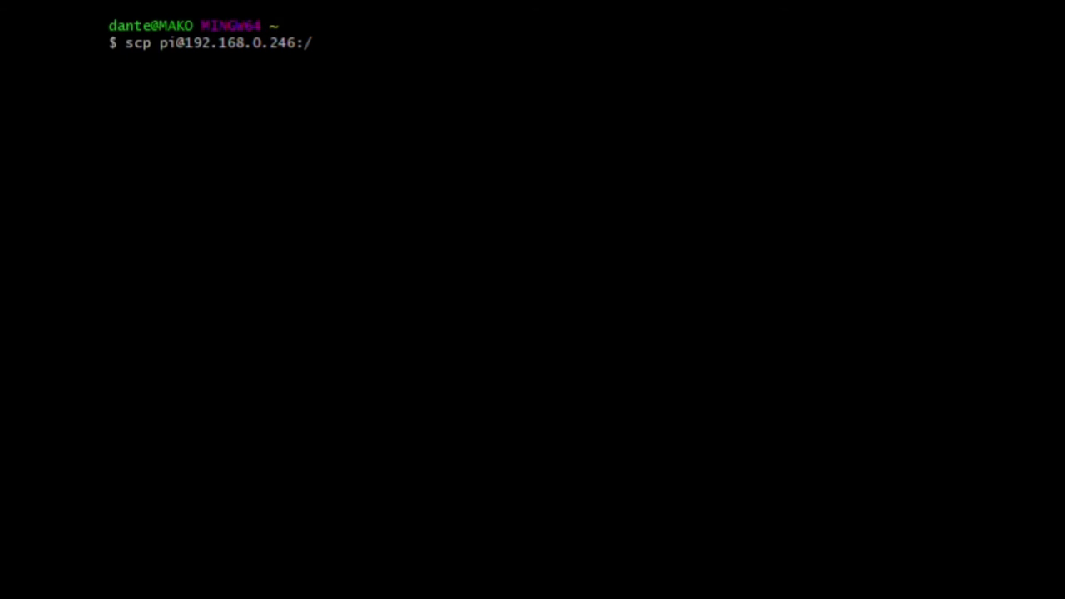
{"action": "type", "text": "a"}
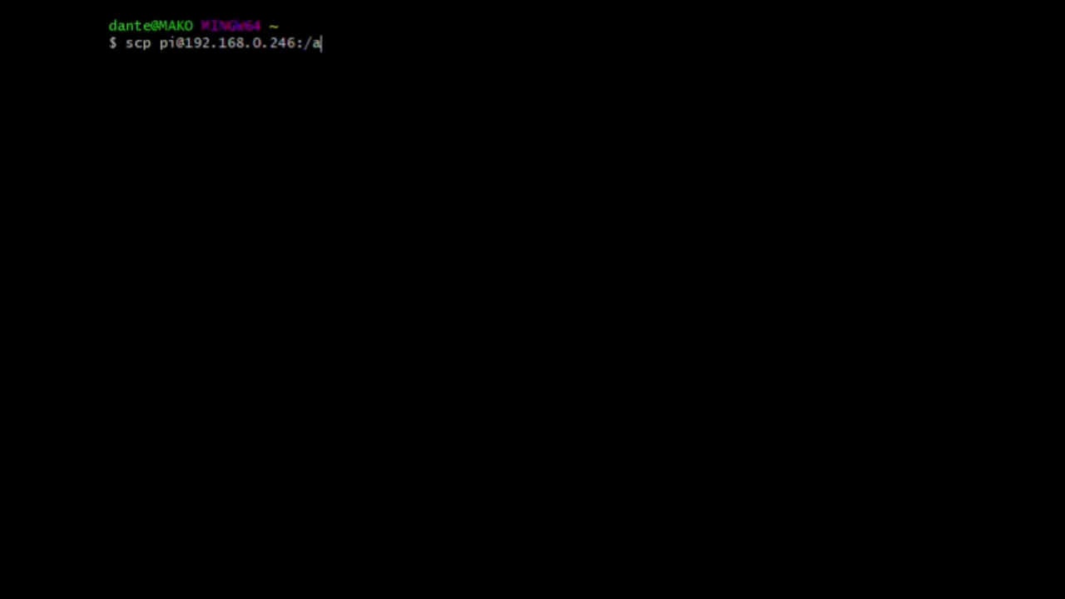
{"action": "type", "text": "rduino_se"}
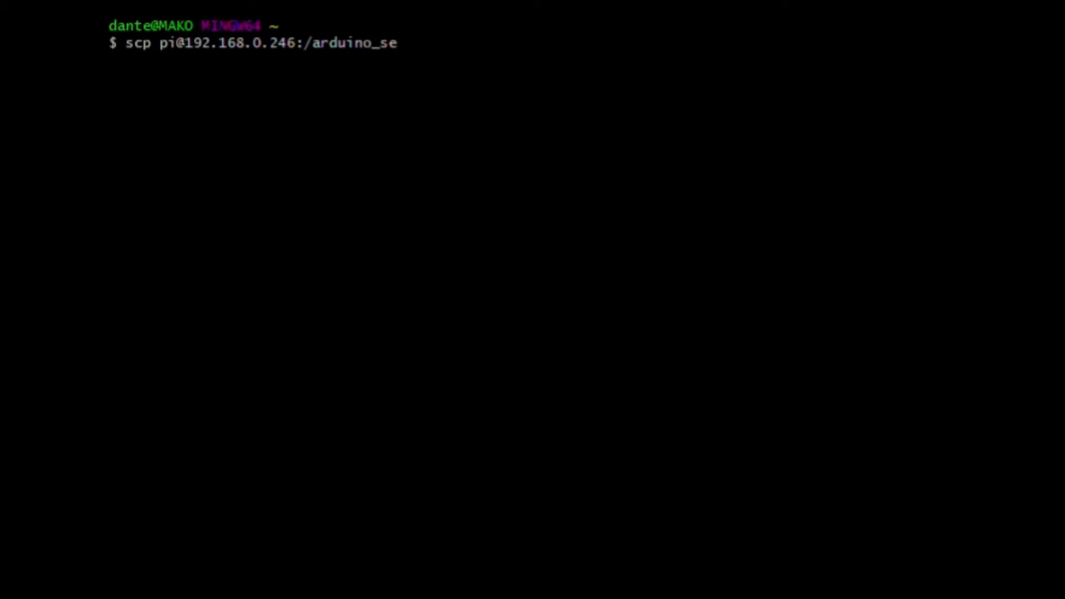
{"action": "type", "text": "rial_log.txt ./"}
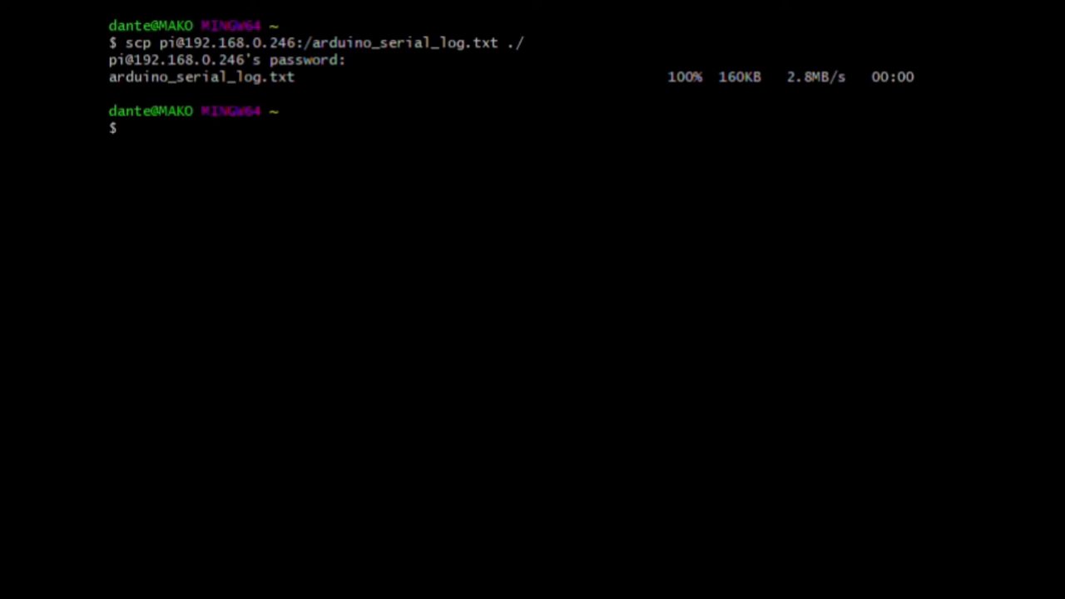
{"action": "type", "text": "ls"}
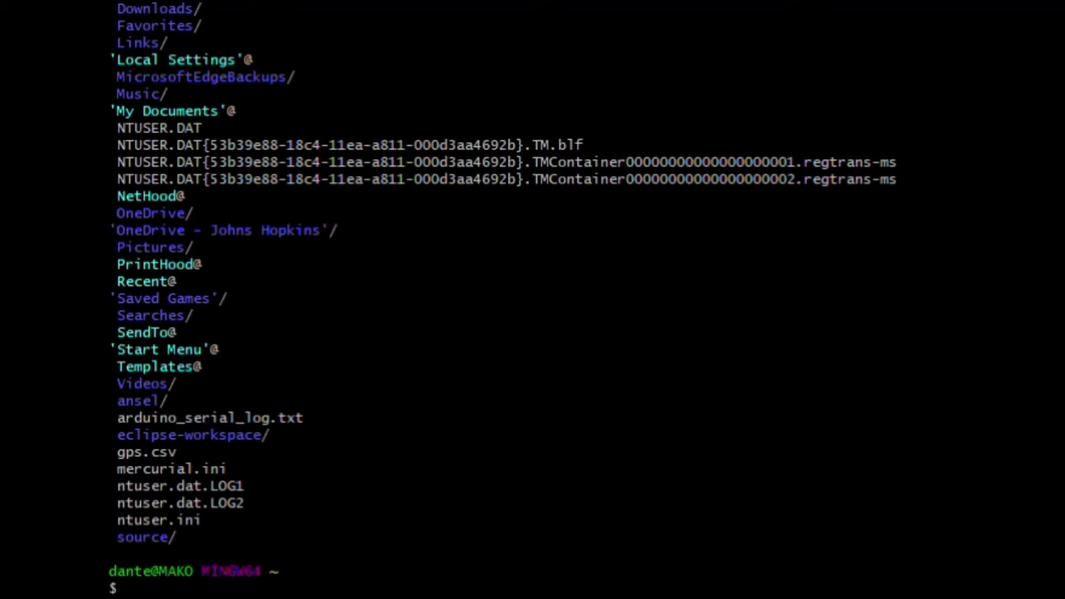
{"action": "type", "text": "nano ardu"}
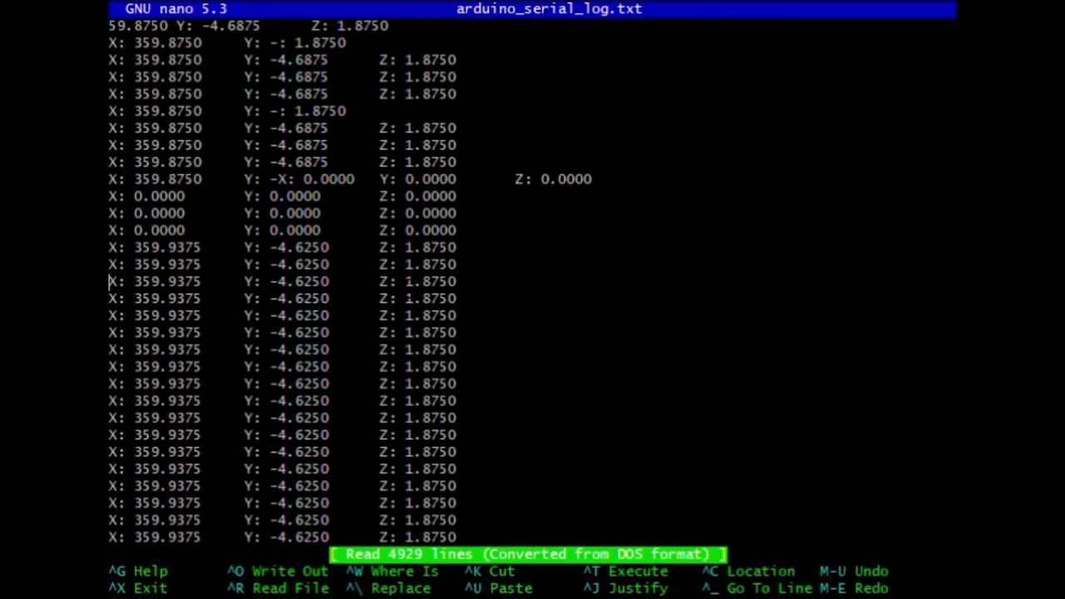
{"action": "scroll", "scroll_direction": "down", "scroll_amount": 3}
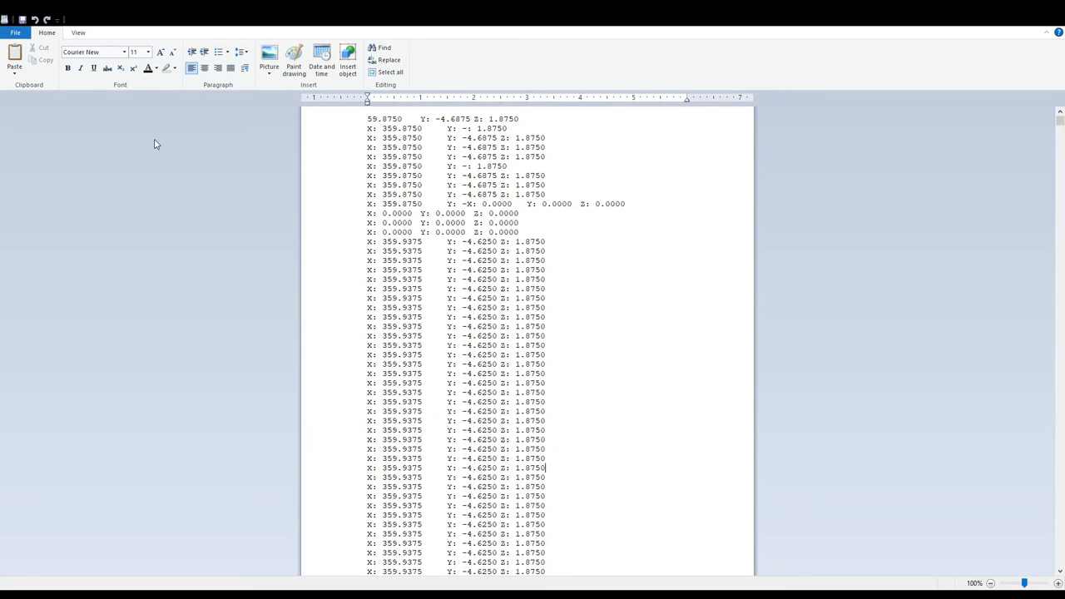
{"action": "mouse_move", "coordinate": [777, 385]}
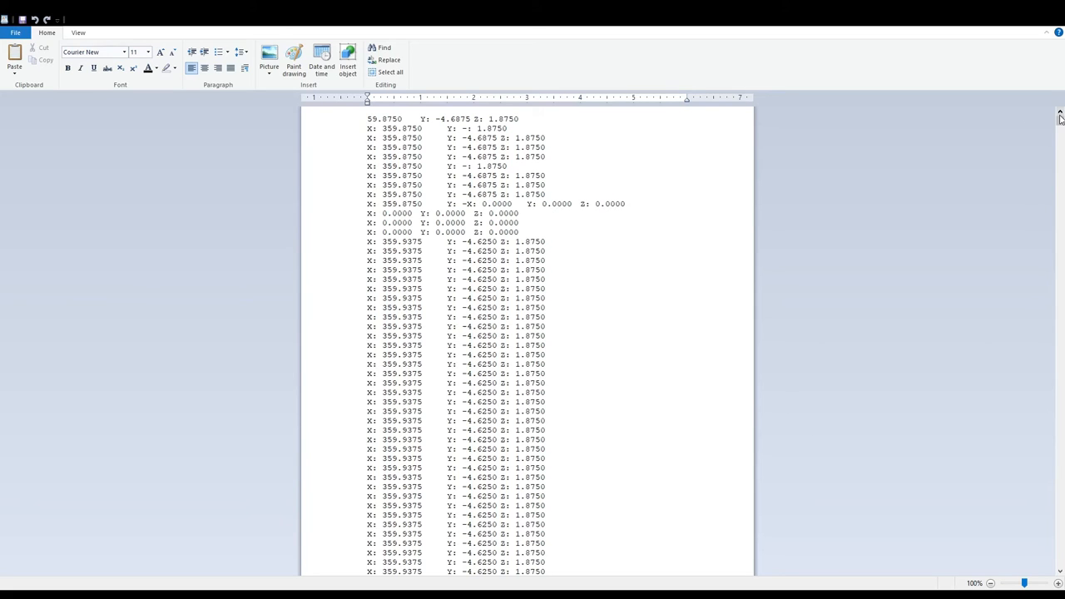
{"action": "scroll", "scroll_direction": "down", "scroll_amount": 3}
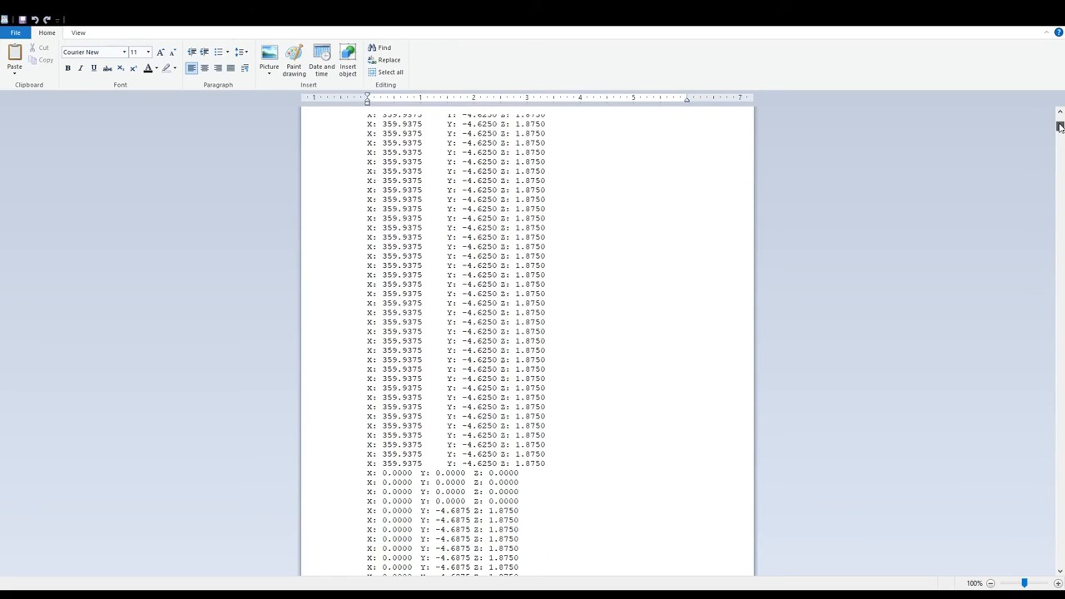
{"action": "scroll", "scroll_direction": "down", "scroll_amount": 3}
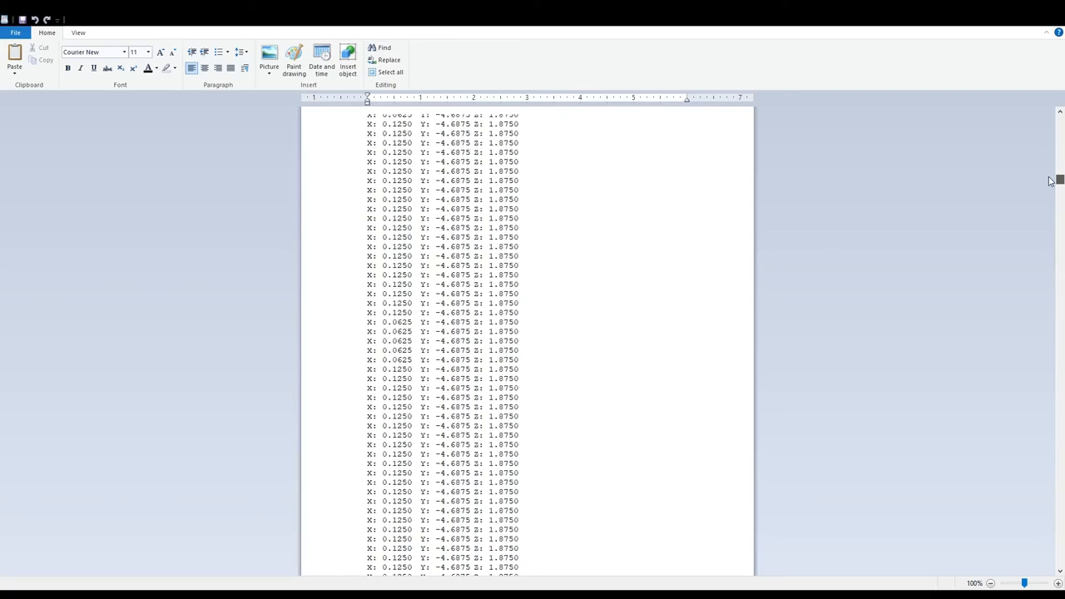
{"action": "scroll", "scroll_direction": "down", "scroll_amount": 3}
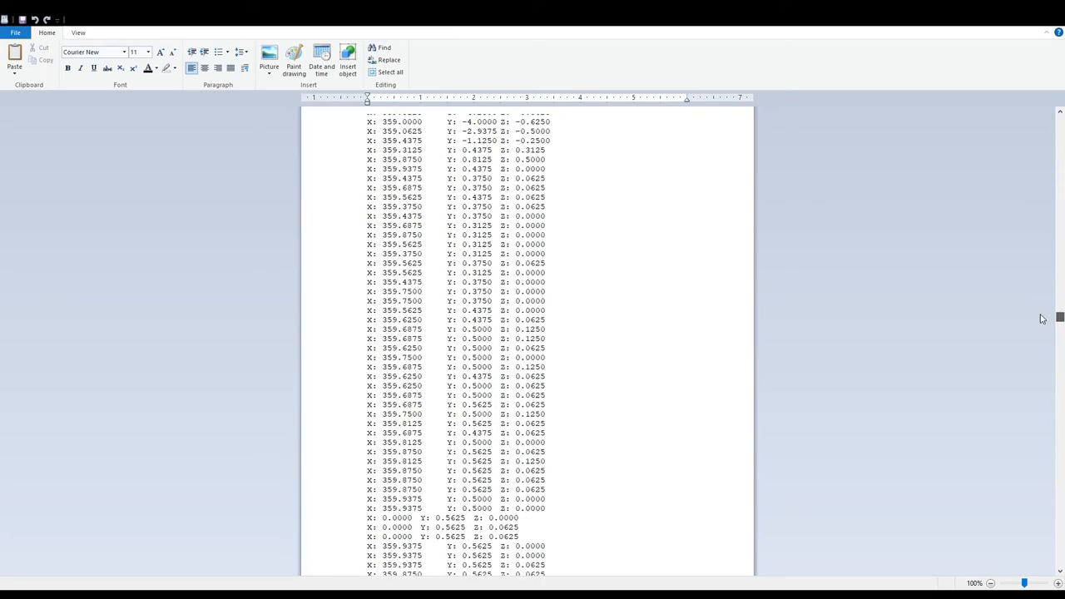
{"action": "scroll", "scroll_direction": "down", "scroll_amount": 3}
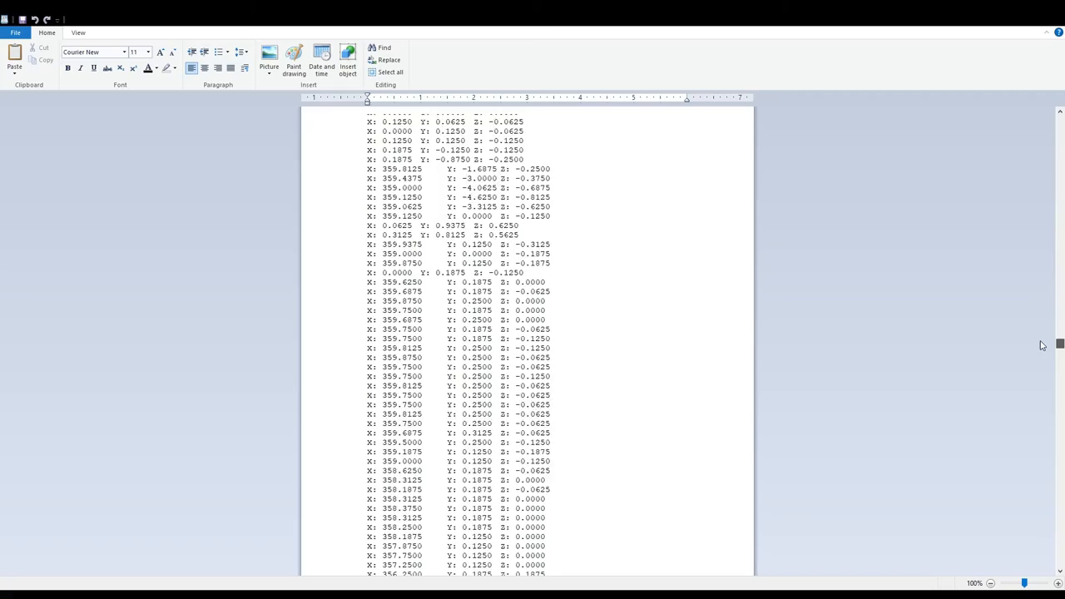
{"action": "scroll", "scroll_direction": "down", "scroll_amount": 3}
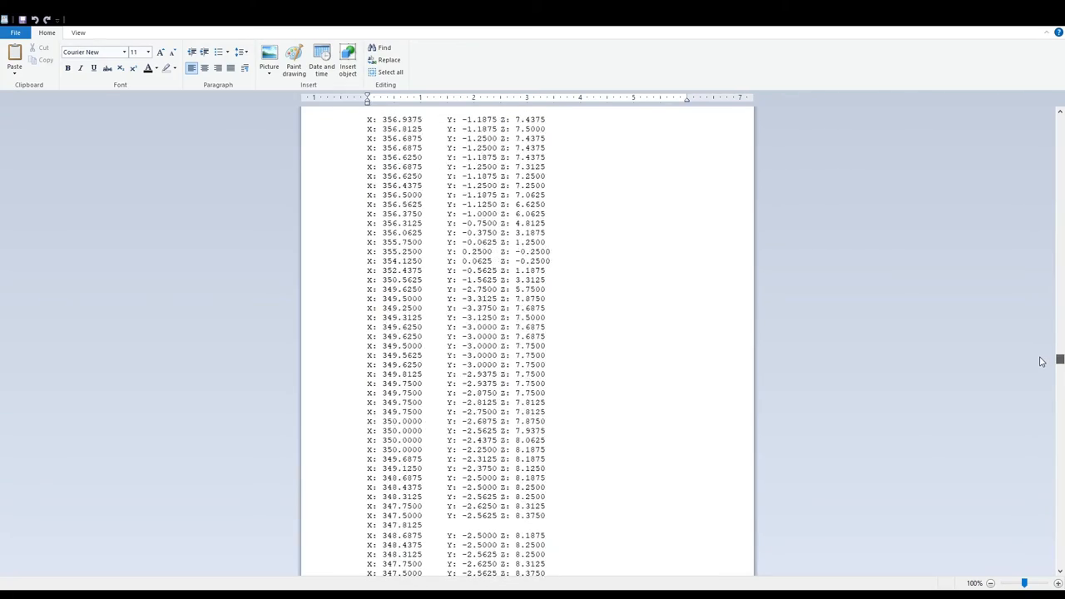
{"action": "scroll", "scroll_direction": "down", "scroll_amount": 3}
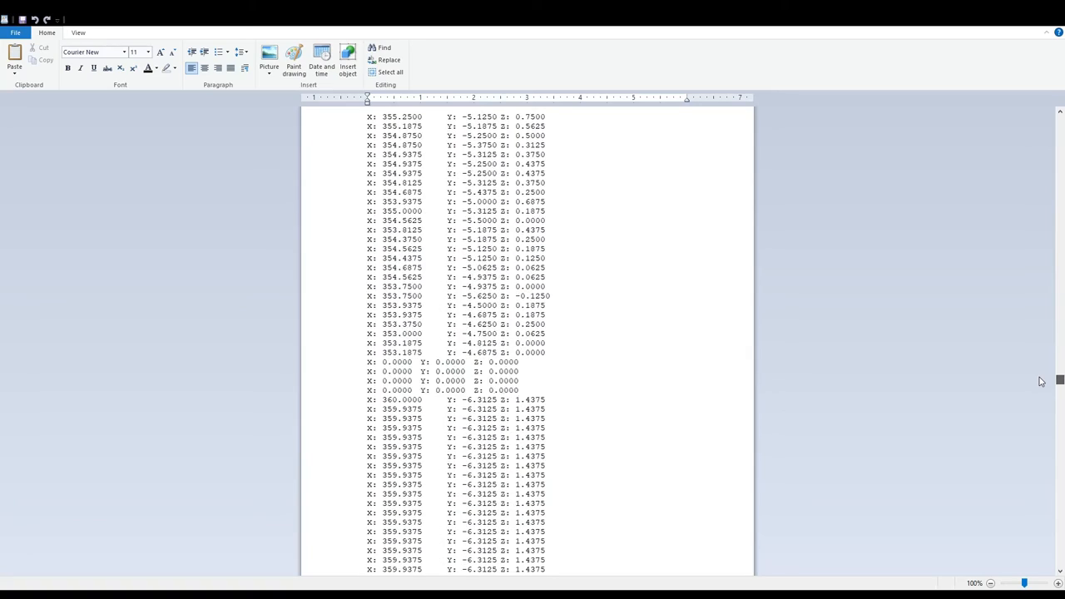
{"action": "scroll", "scroll_direction": "down", "scroll_amount": 3}
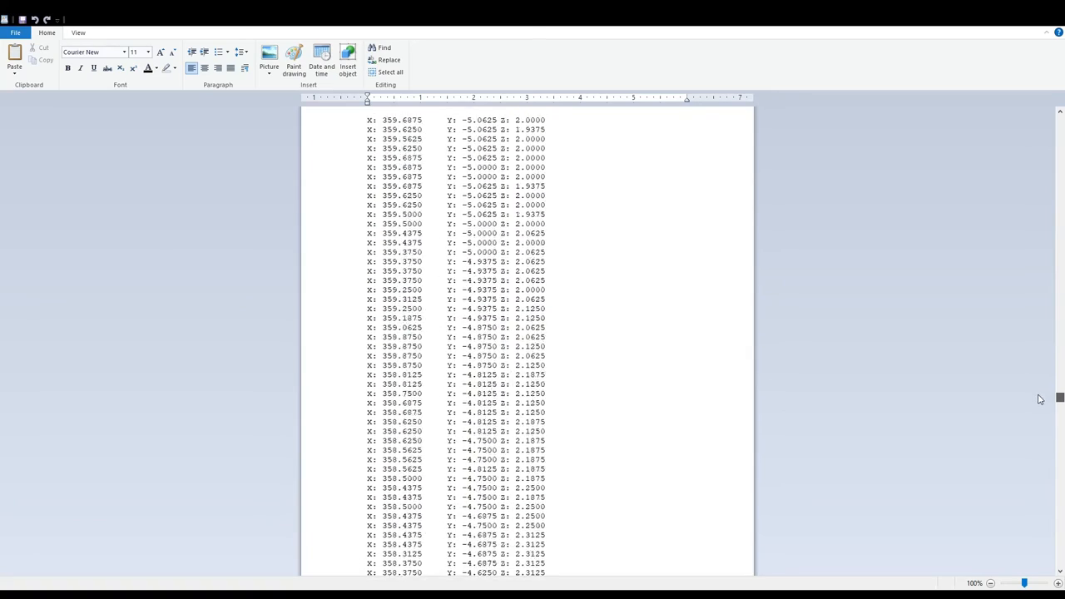
{"action": "scroll", "scroll_direction": "down", "scroll_amount": 3}
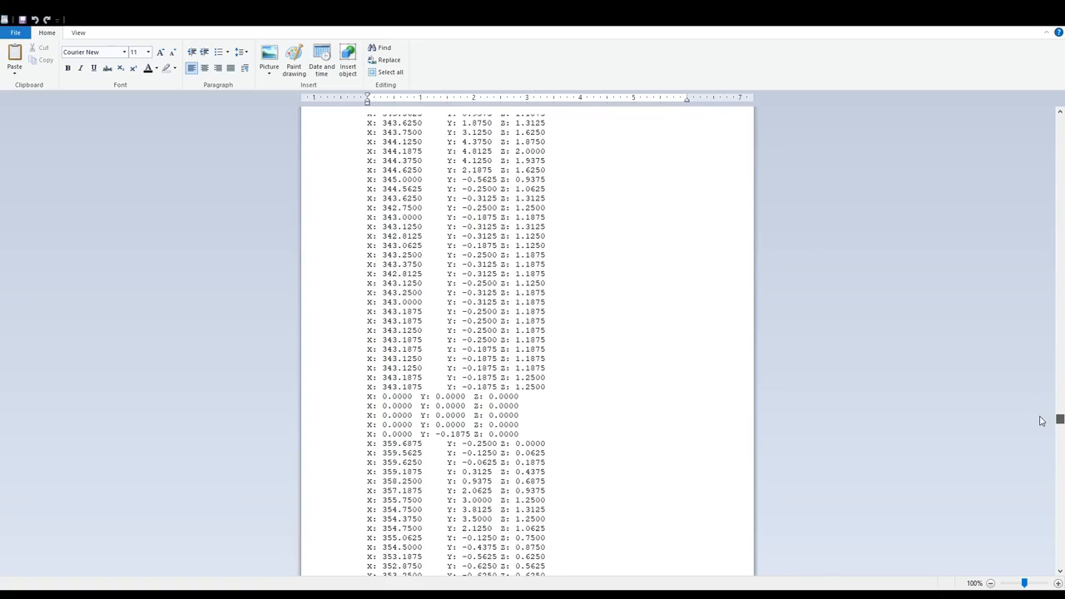
{"action": "scroll", "scroll_direction": "down", "scroll_amount": 3}
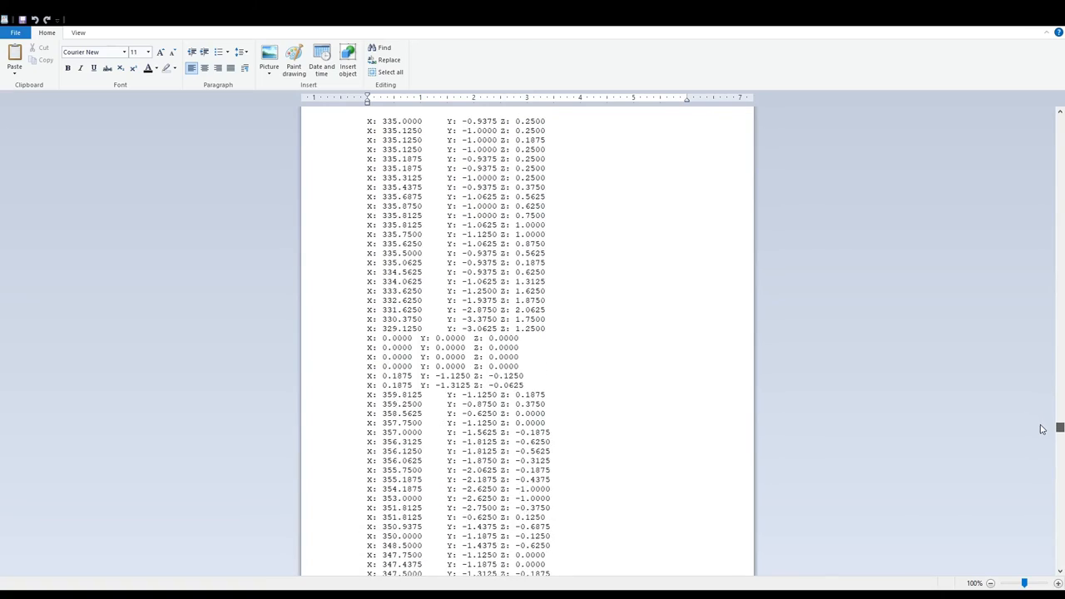
{"action": "scroll", "scroll_direction": "down", "scroll_amount": 3}
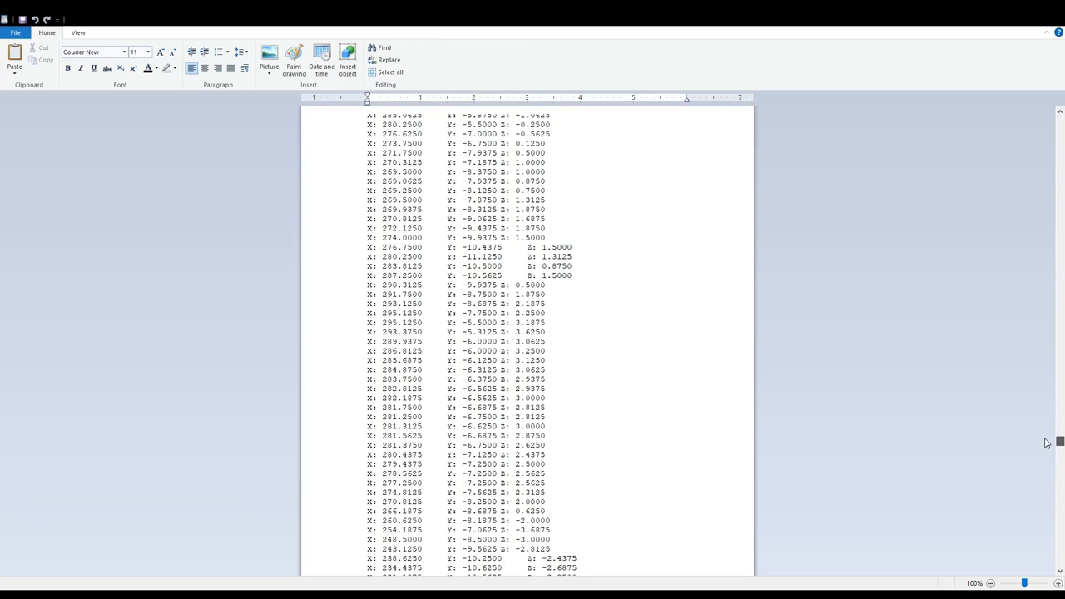
{"action": "scroll", "scroll_direction": "down", "scroll_amount": 3}
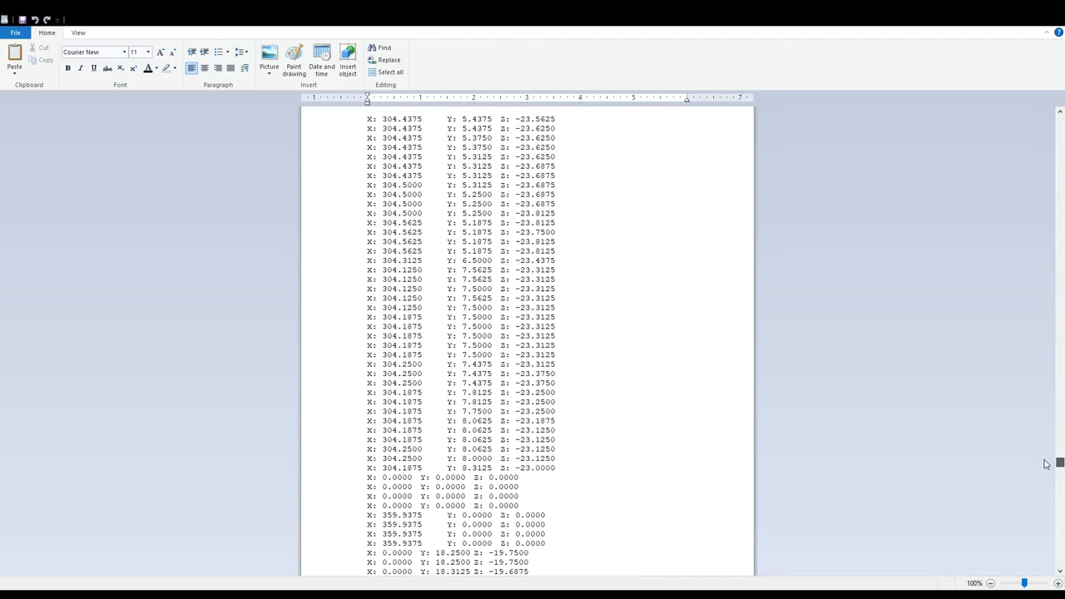
{"action": "scroll", "scroll_direction": "down", "scroll_amount": 3}
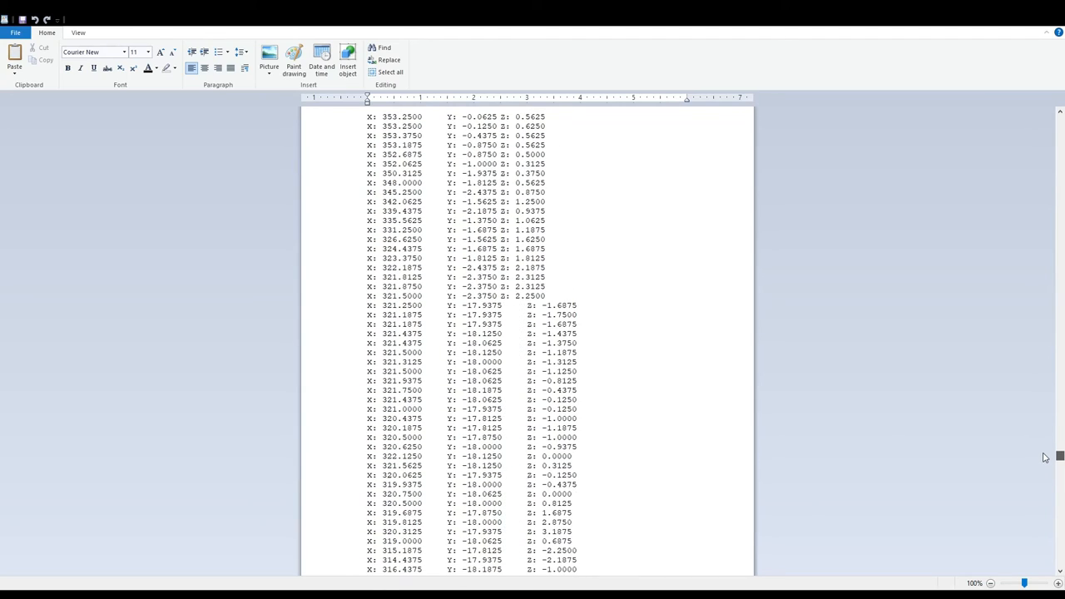
{"action": "scroll", "scroll_direction": "down", "scroll_amount": 3}
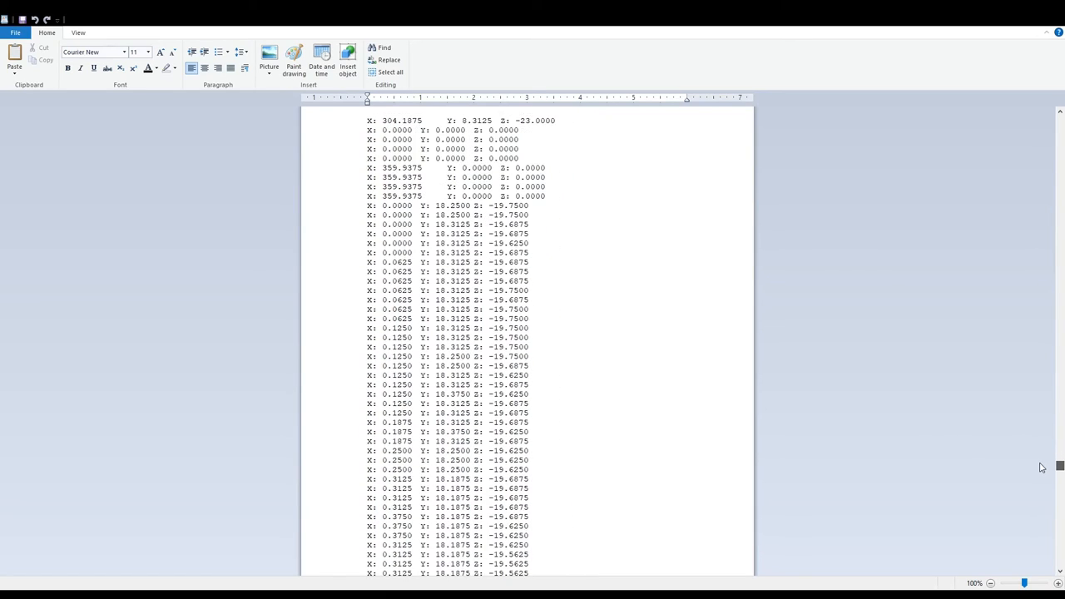
{"action": "scroll", "scroll_direction": "down", "scroll_amount": 3}
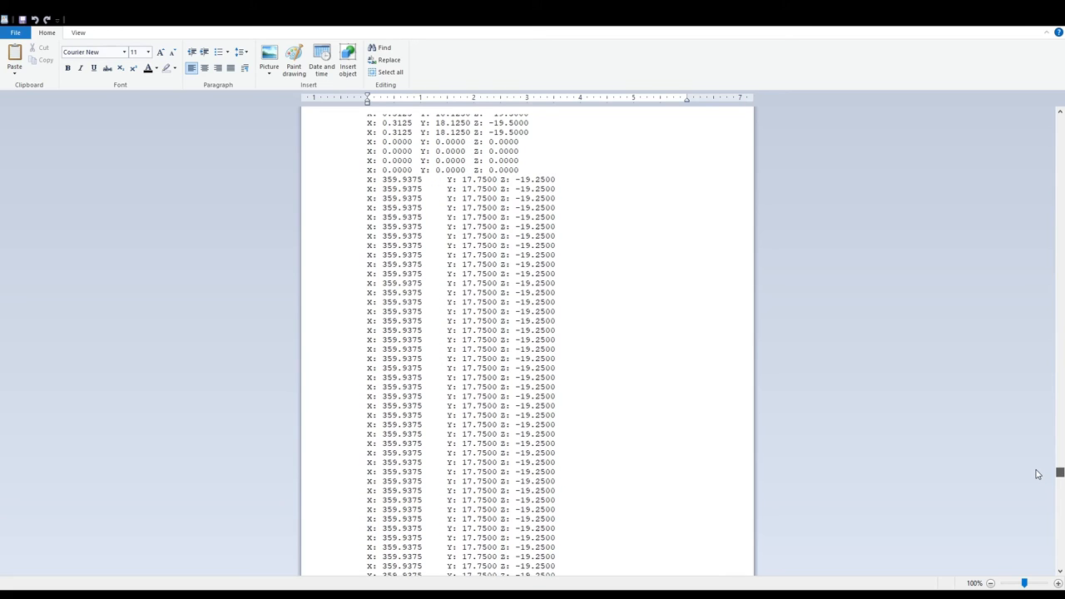
{"action": "scroll", "scroll_direction": "down", "scroll_amount": 3}
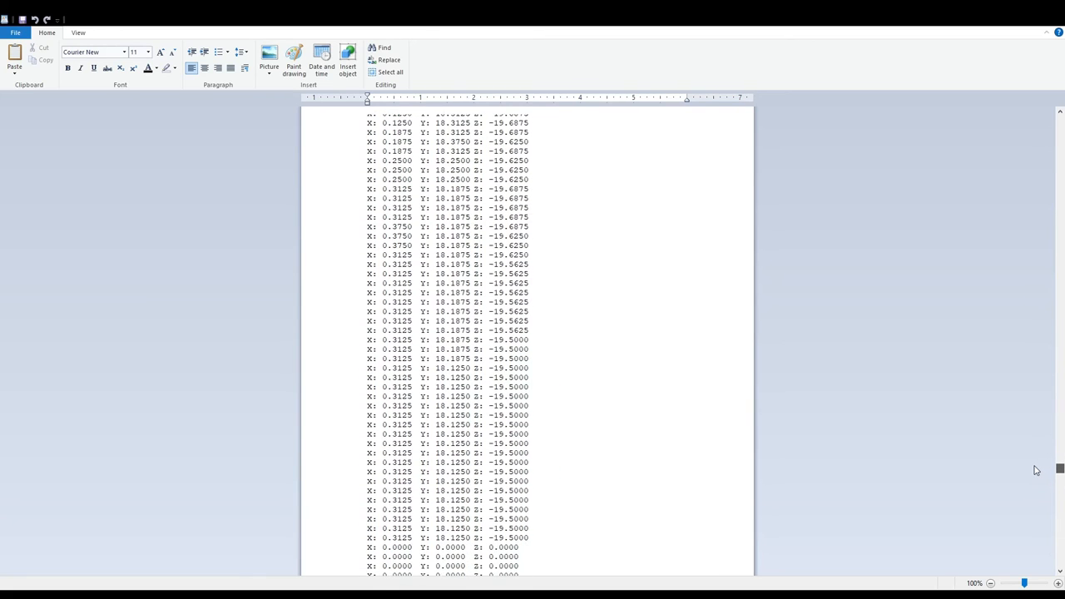
{"action": "scroll", "scroll_direction": "down", "scroll_amount": 3}
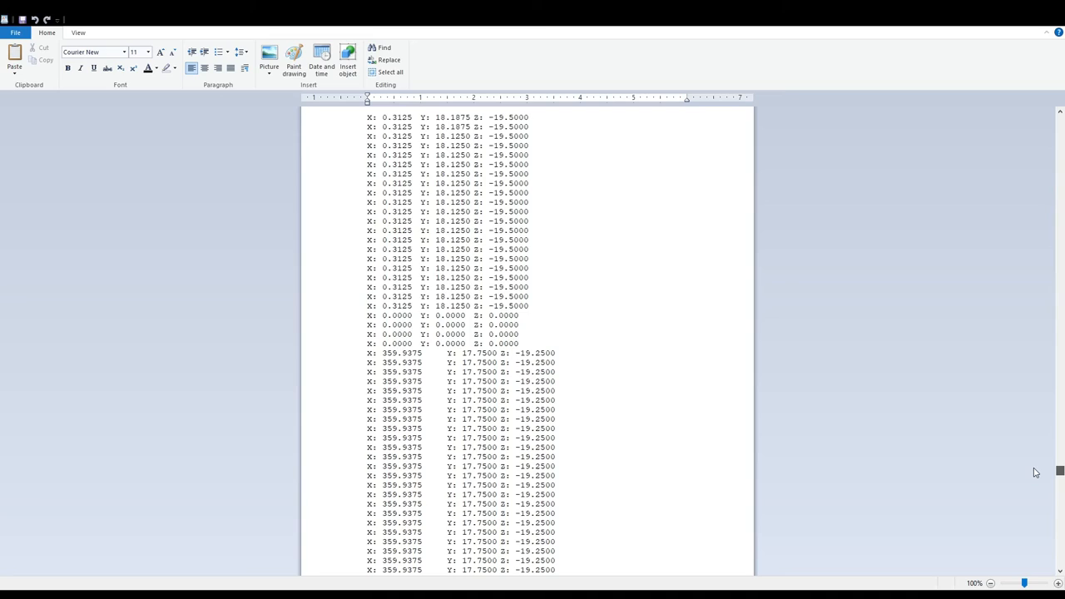
{"action": "scroll", "scroll_direction": "down", "scroll_amount": 3}
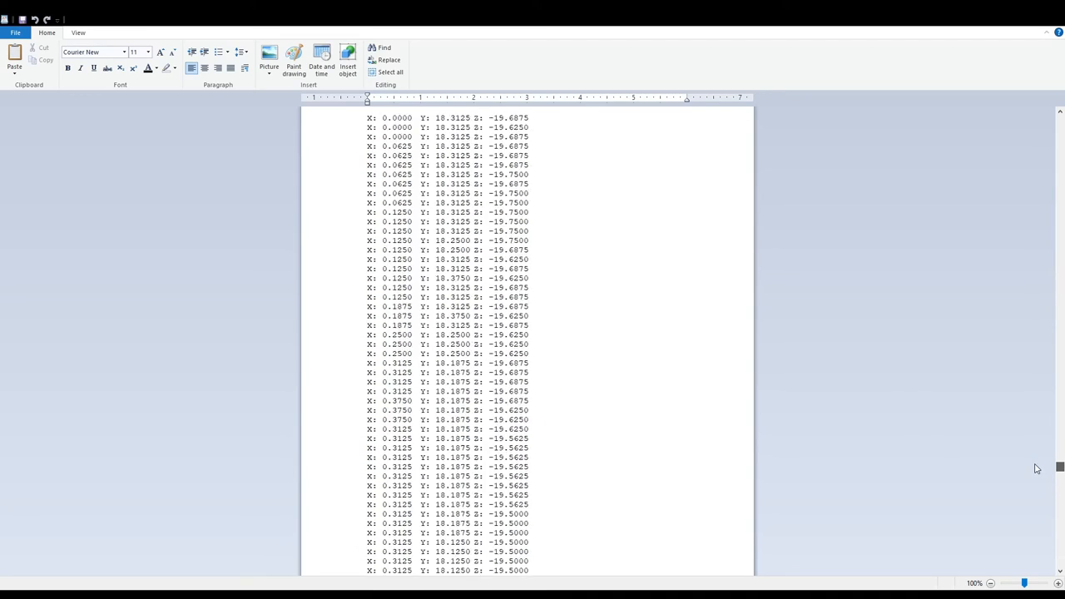
{"action": "scroll", "scroll_direction": "down", "scroll_amount": 3}
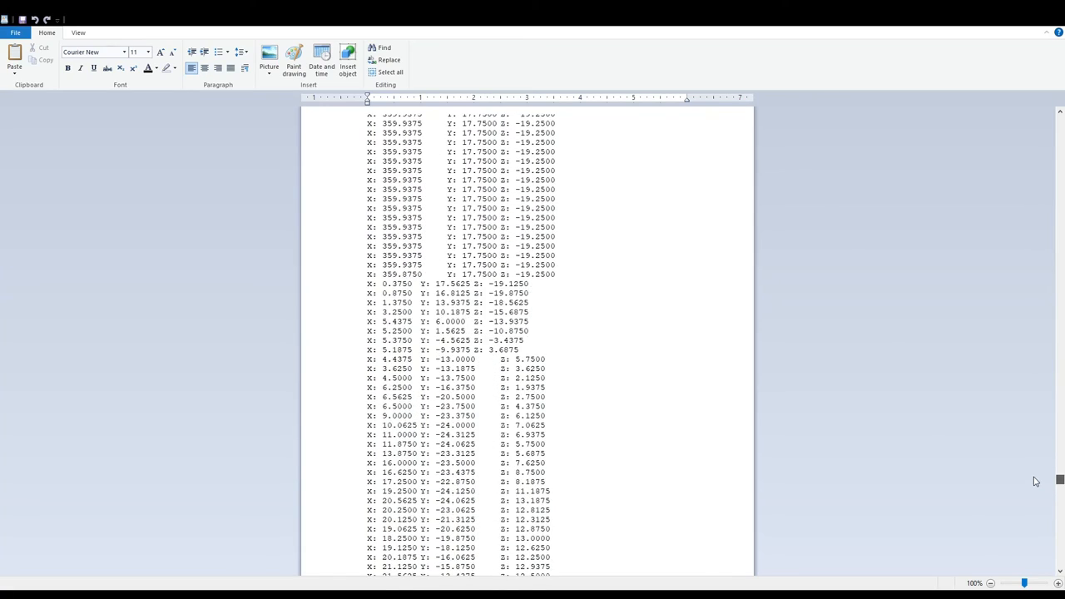
{"action": "scroll", "scroll_direction": "down", "scroll_amount": 3}
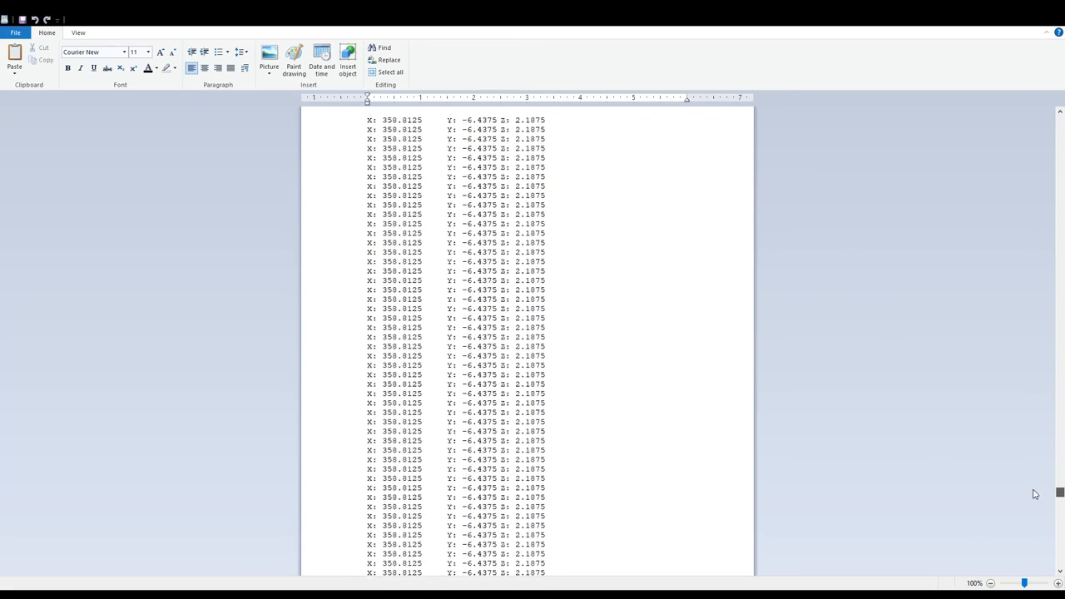
{"action": "scroll", "scroll_direction": "down", "scroll_amount": 3}
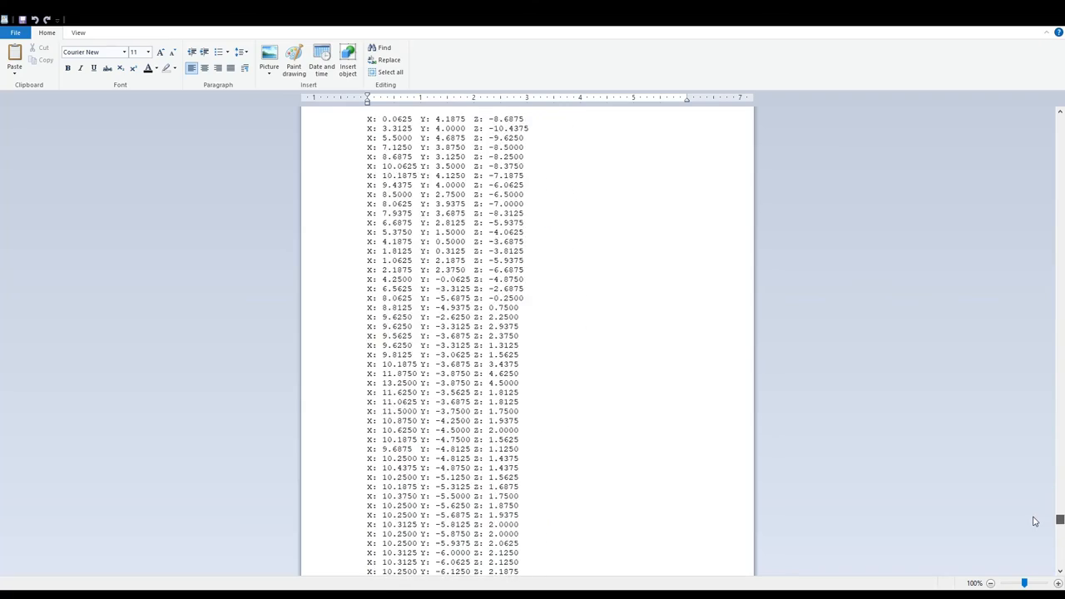
{"action": "scroll", "scroll_direction": "down", "scroll_amount": 3}
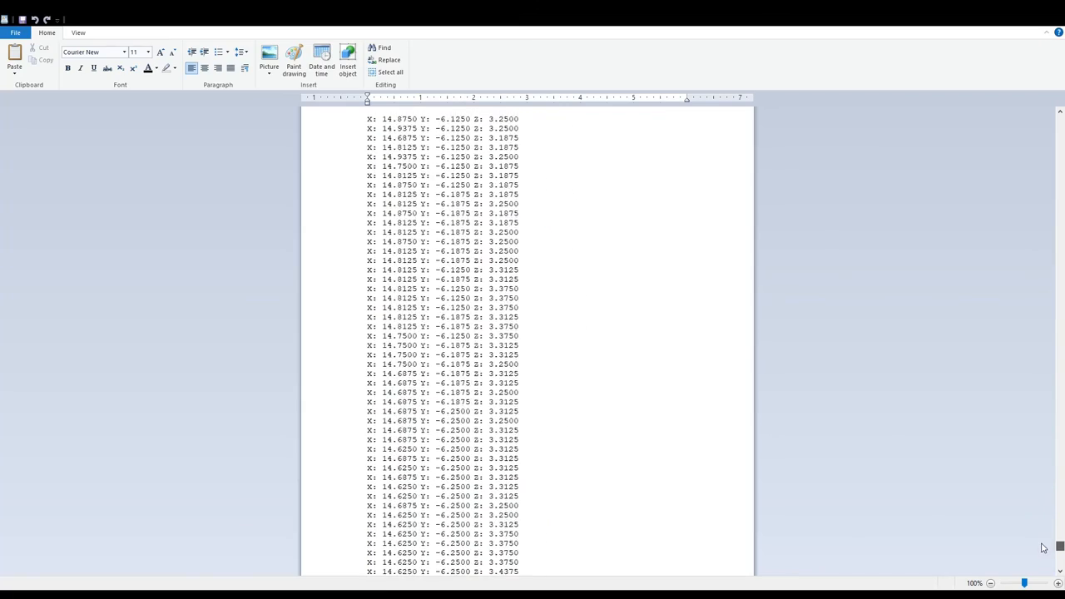
{"action": "scroll", "scroll_direction": "down", "scroll_amount": 3}
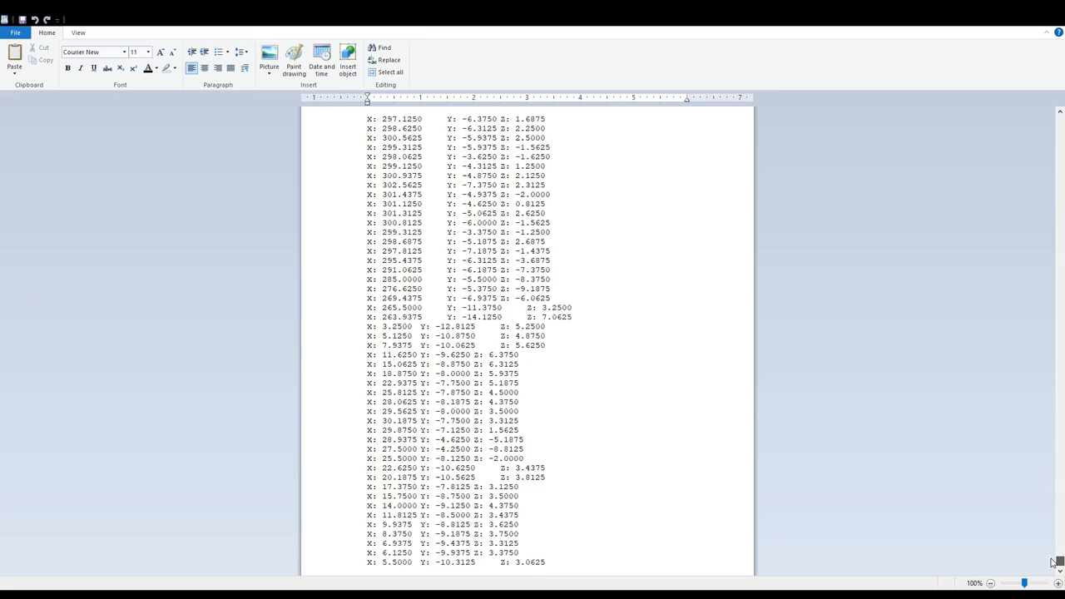
{"action": "scroll", "scroll_direction": "down", "scroll_amount": 3}
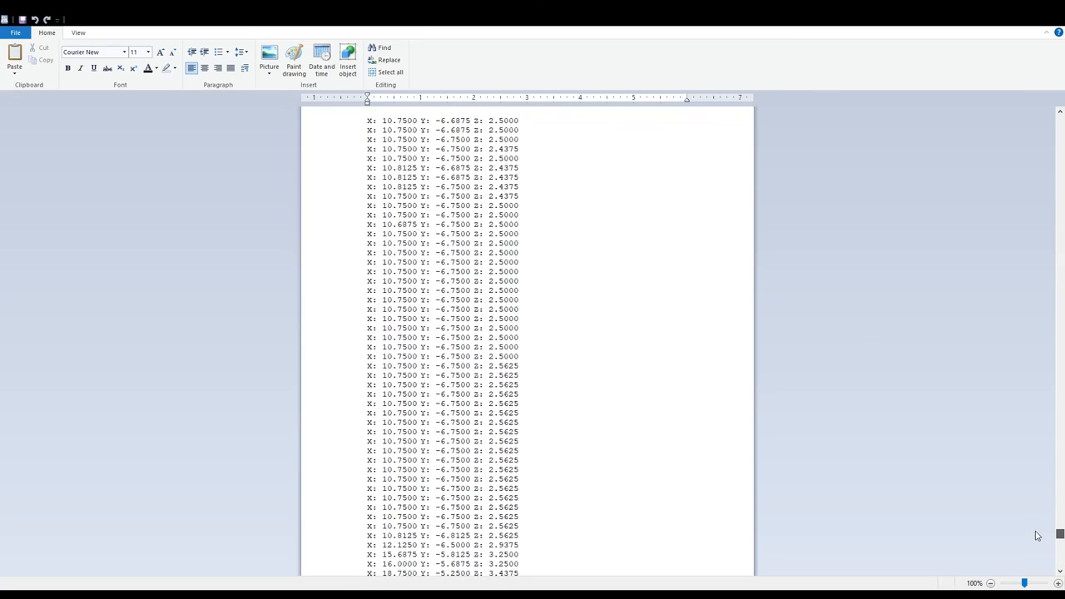
{"action": "scroll", "scroll_direction": "down", "scroll_amount": 3}
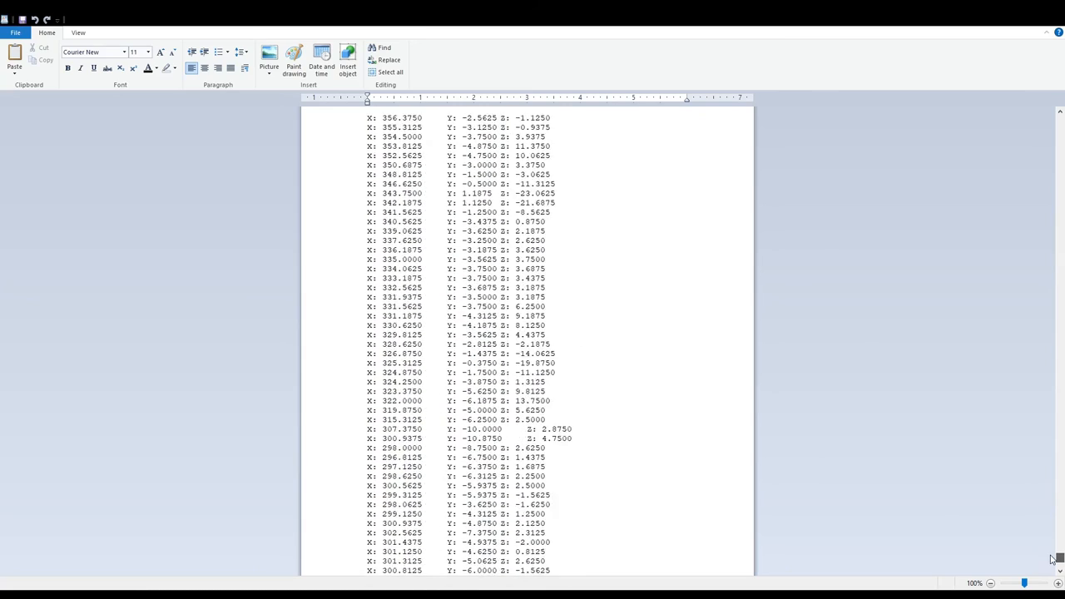
{"action": "scroll", "scroll_direction": "down", "scroll_amount": 3}
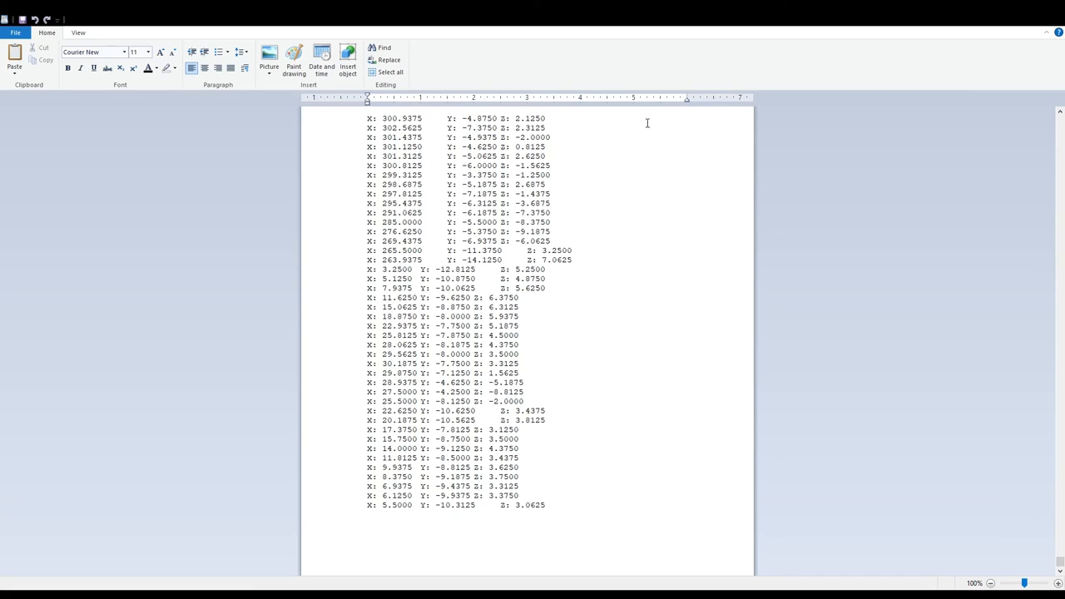
{"action": "mouse_move", "coordinate": [1013, 126]}
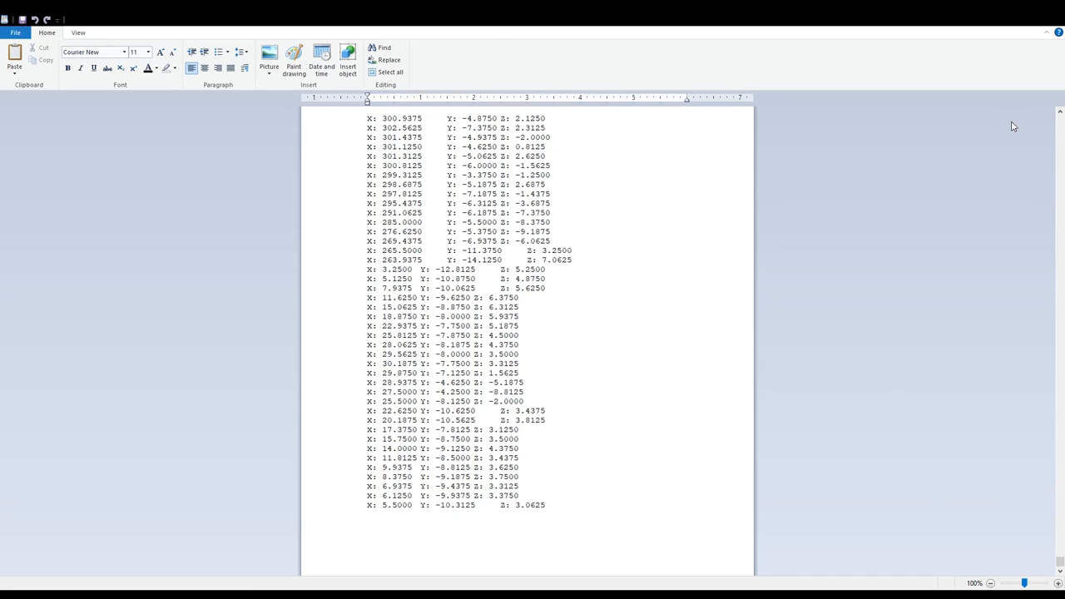